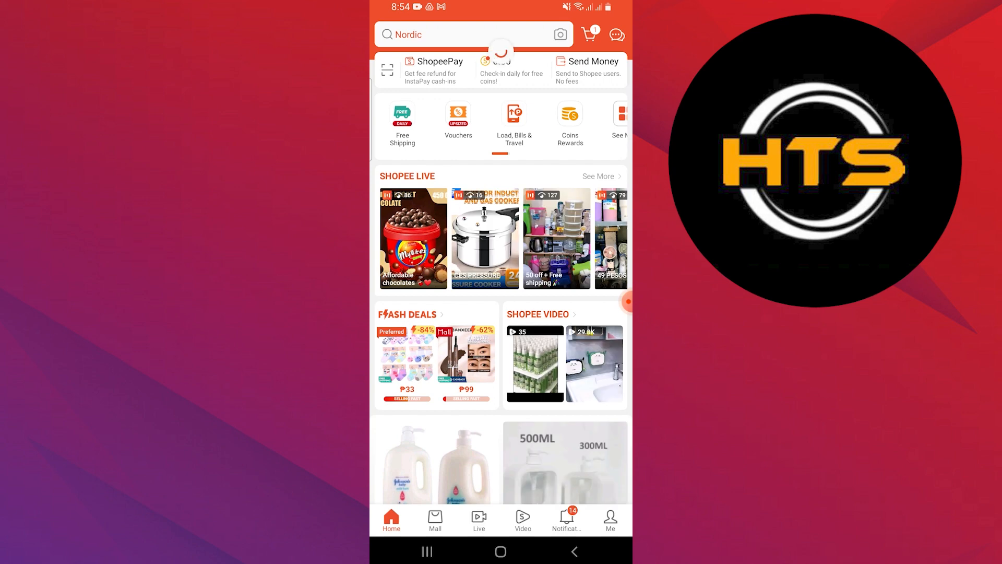
- Reach the Vouchers entry and bring up the My Vouchers list
scroll("down", 3)
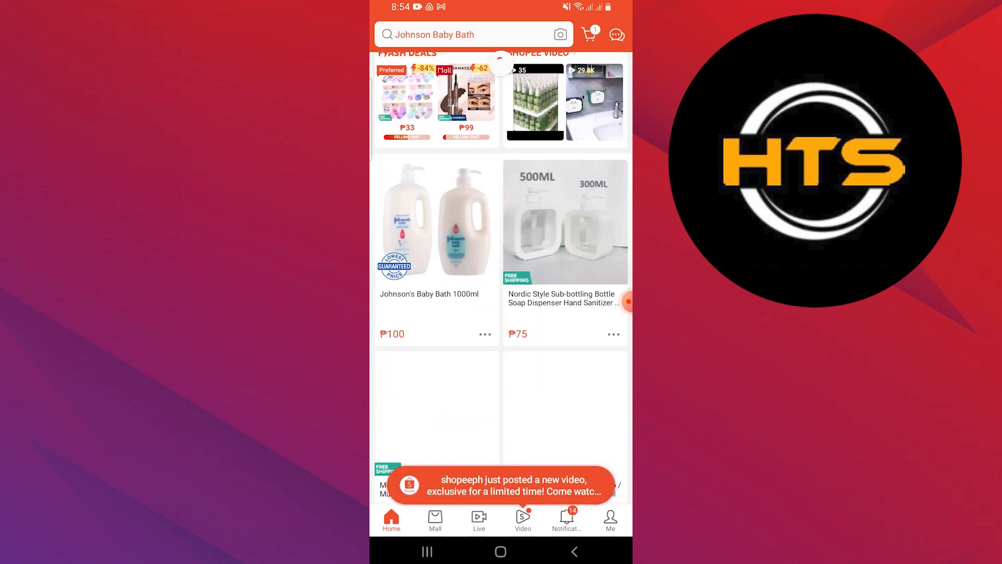
scroll("down", 3)
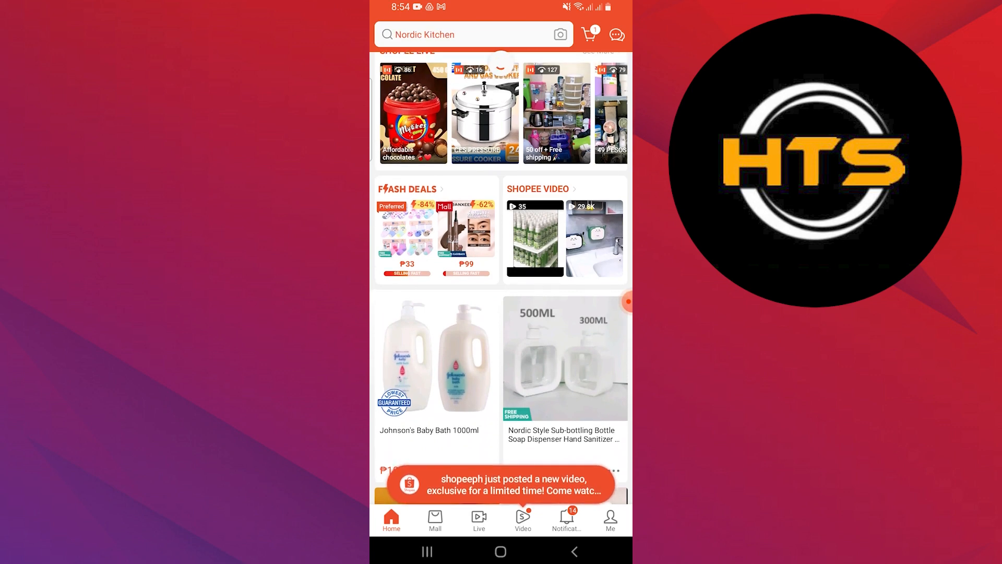
scroll("down", 3)
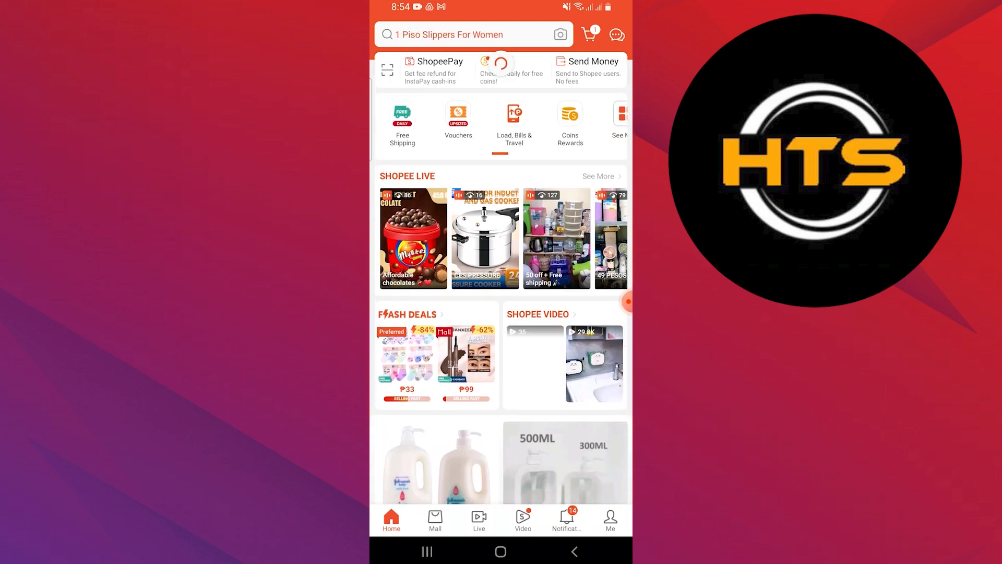
left_click(459, 114)
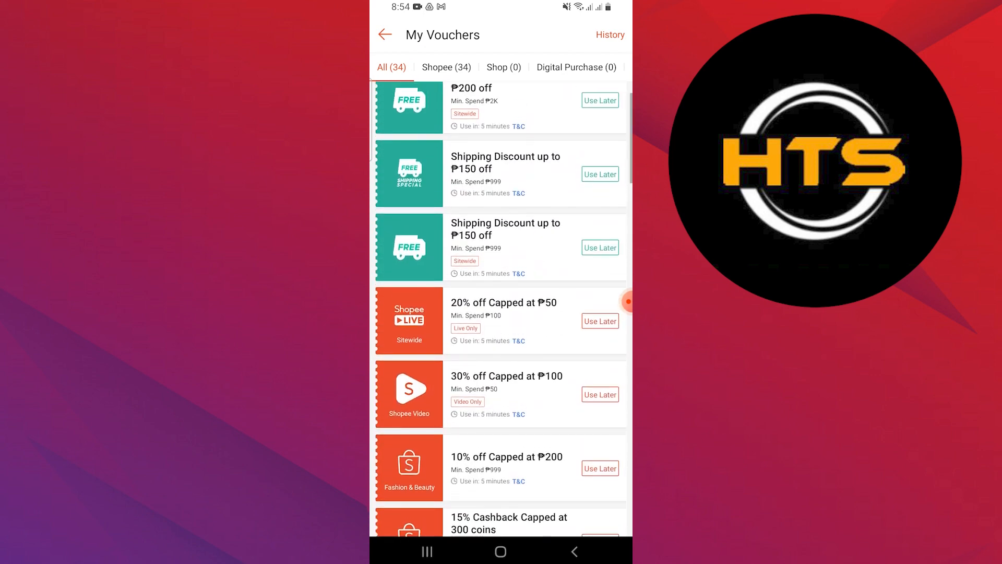
- Browse down through the All (34) saved vouchers to the ₱200-off shipping voucher
scroll("down", 3)
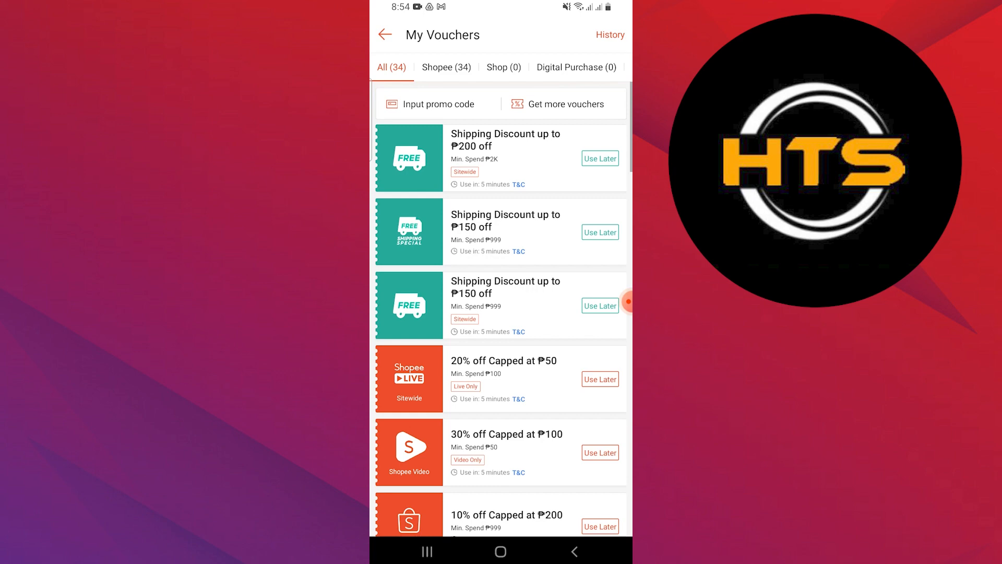
scroll("up", 3)
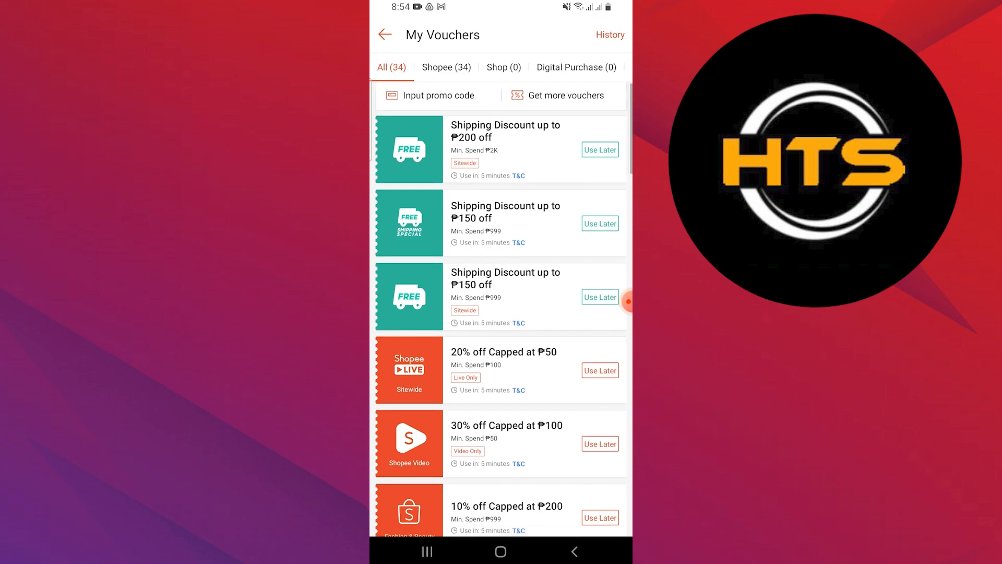
scroll("down", 3)
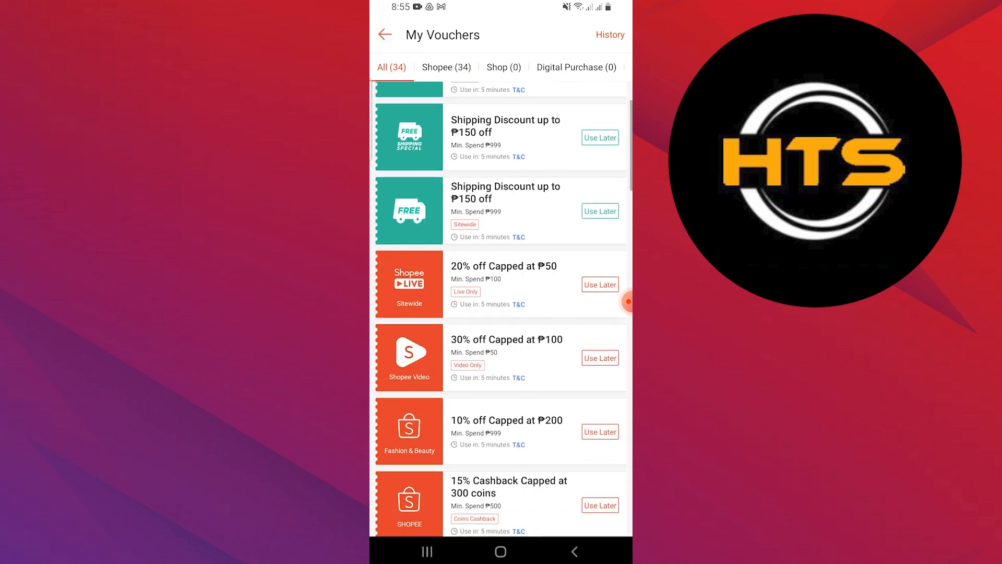
scroll("down", 3)
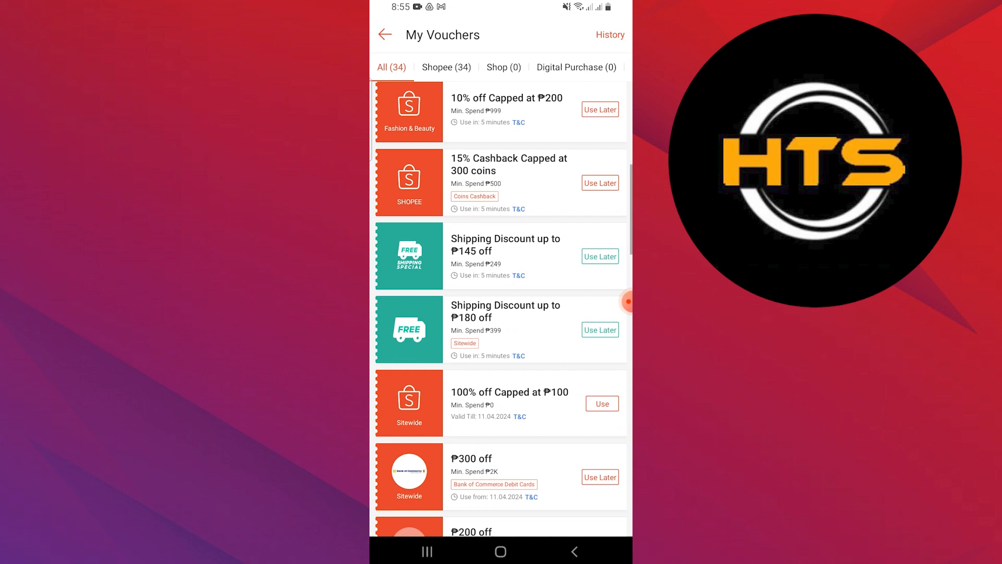
scroll("down", 3)
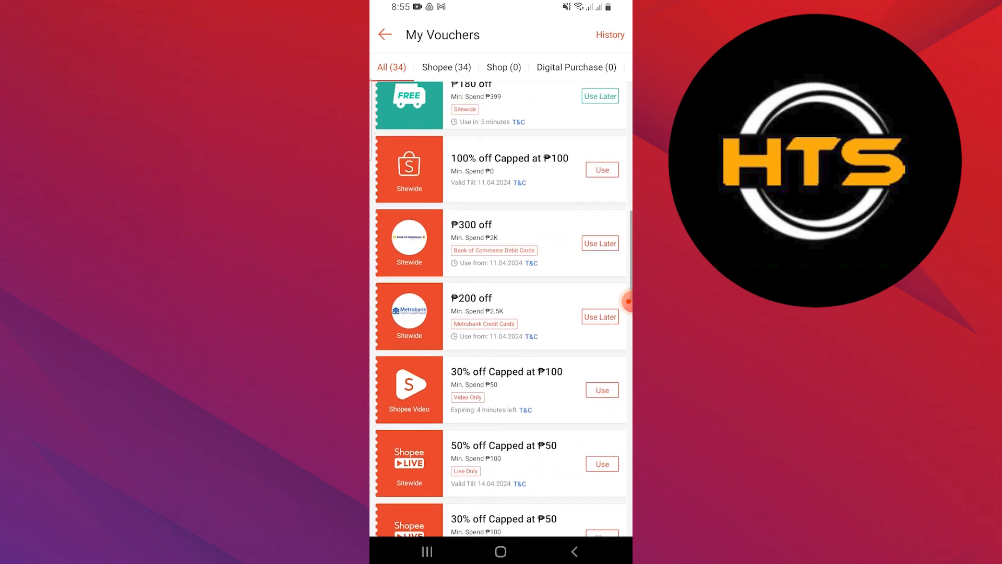
scroll("down", 3)
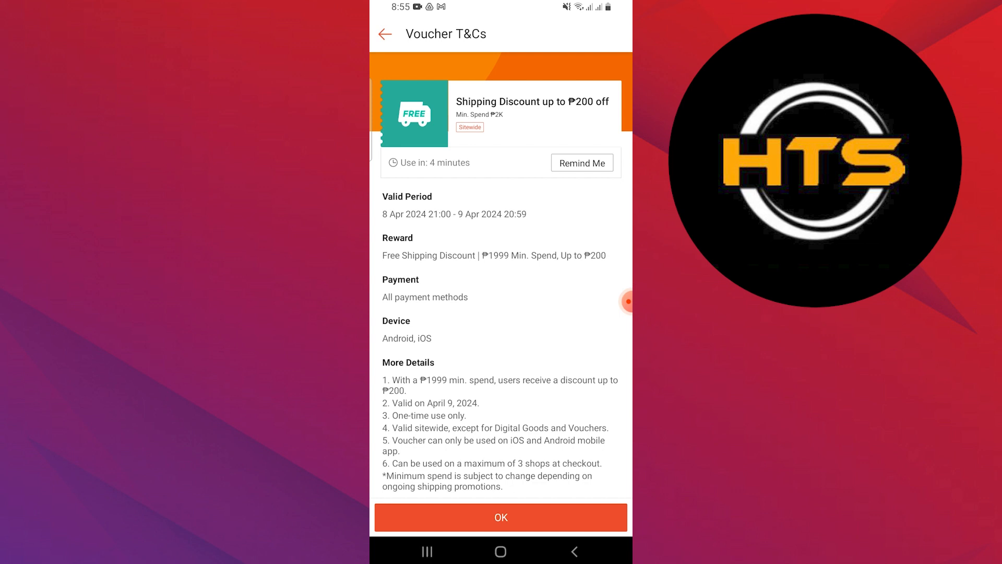
- Acknowledge the ₱200 shipping voucher's T&Cs and return to the Me account page
scroll("up", 3)
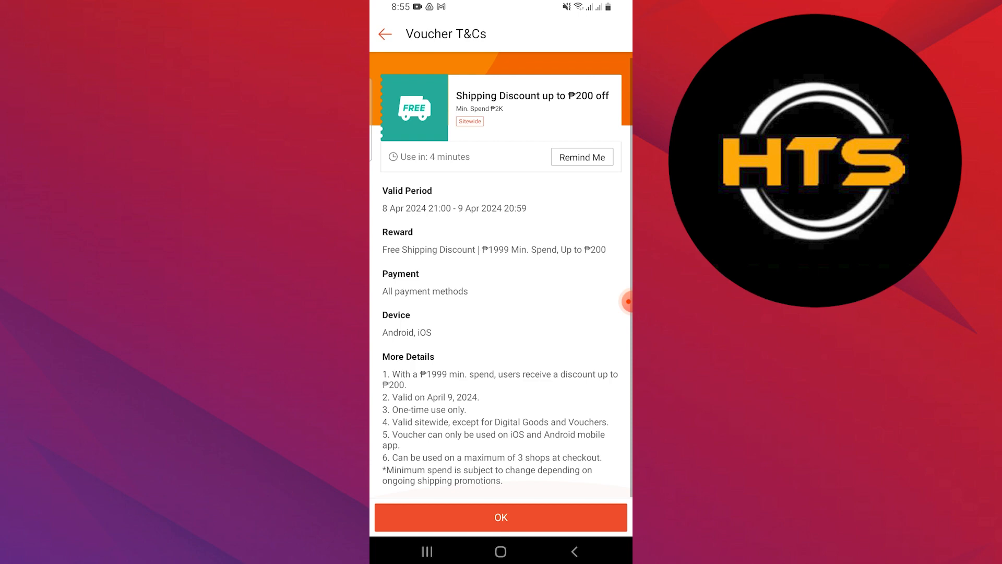
left_click(500, 517)
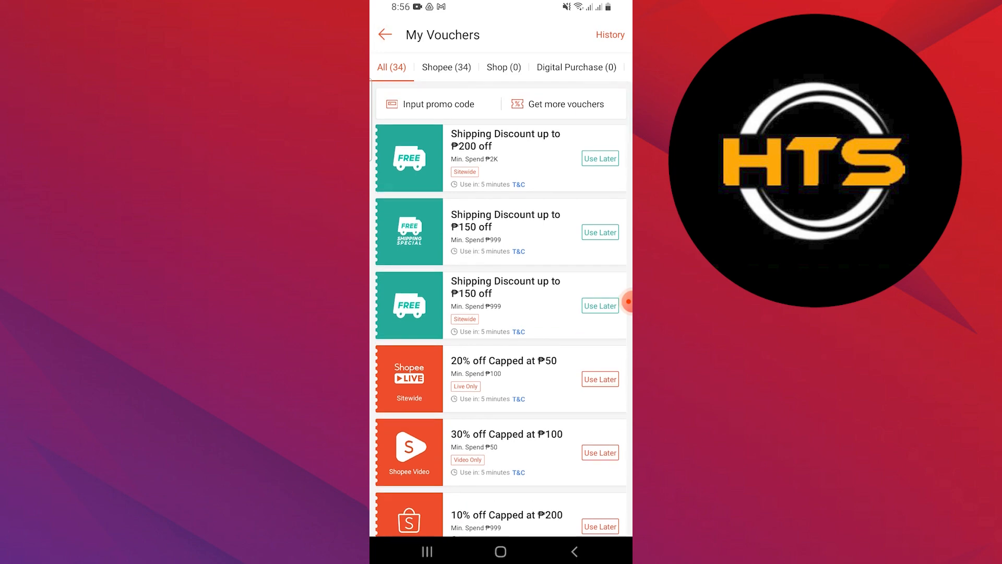
left_click(386, 34)
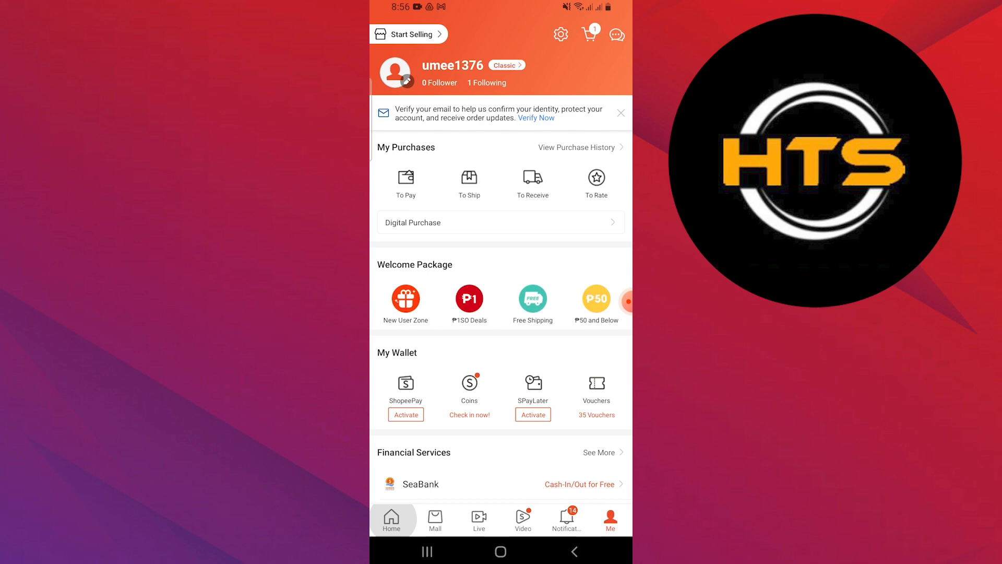
- Go to the Home feed and dismiss the P1SO Deals new-user pop-up
left_click(391, 519)
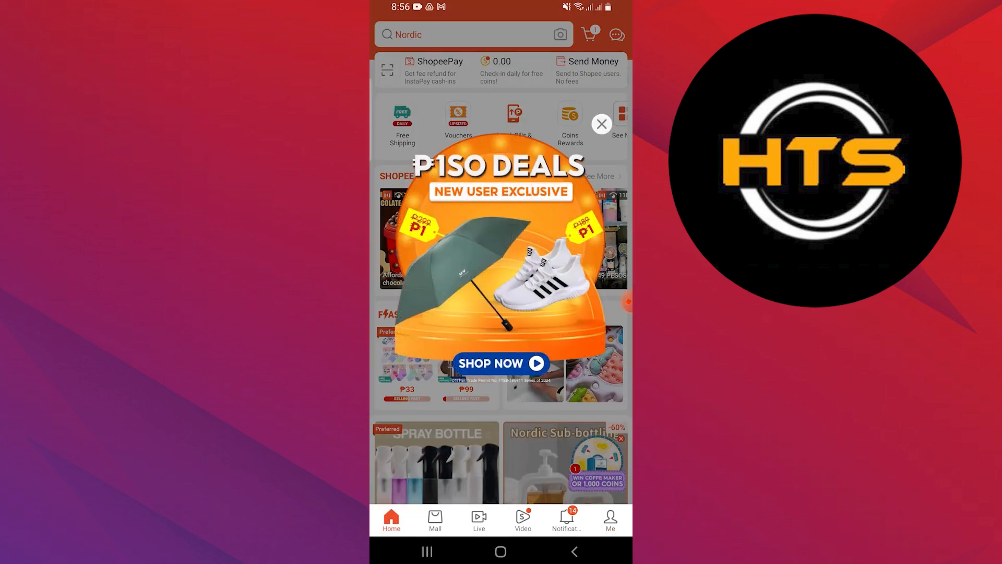
left_click(492, 363)
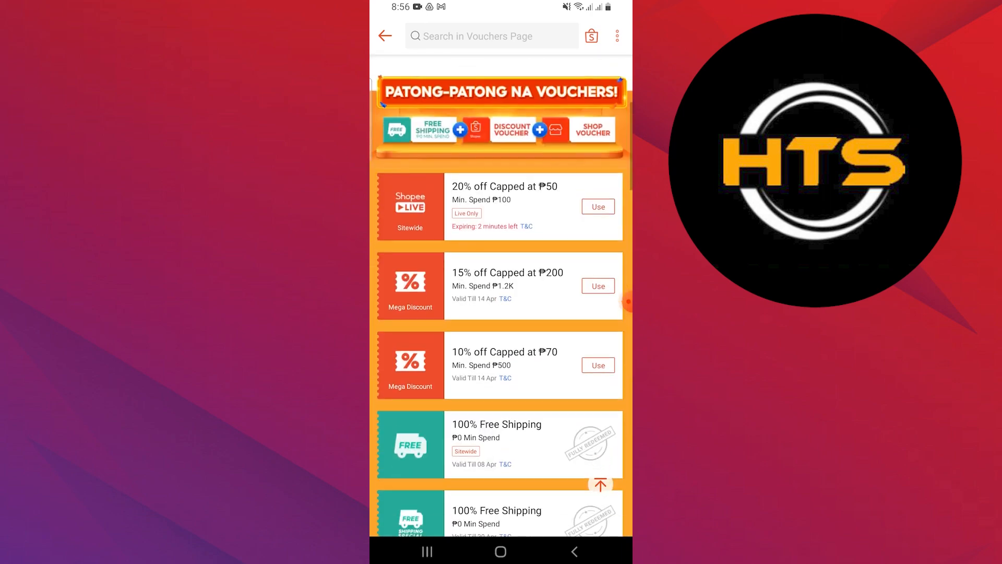
scroll("down", 3)
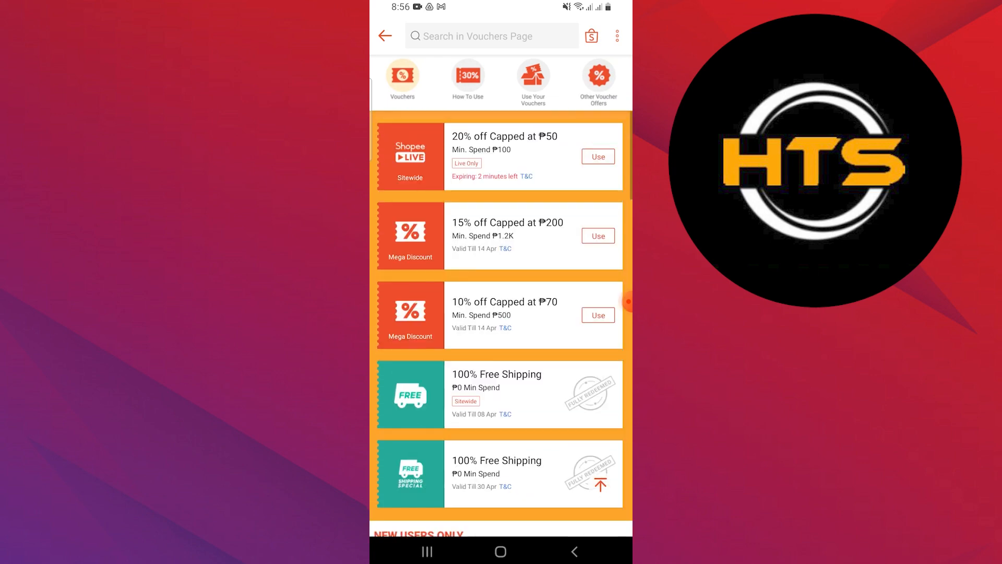
scroll("down", 3)
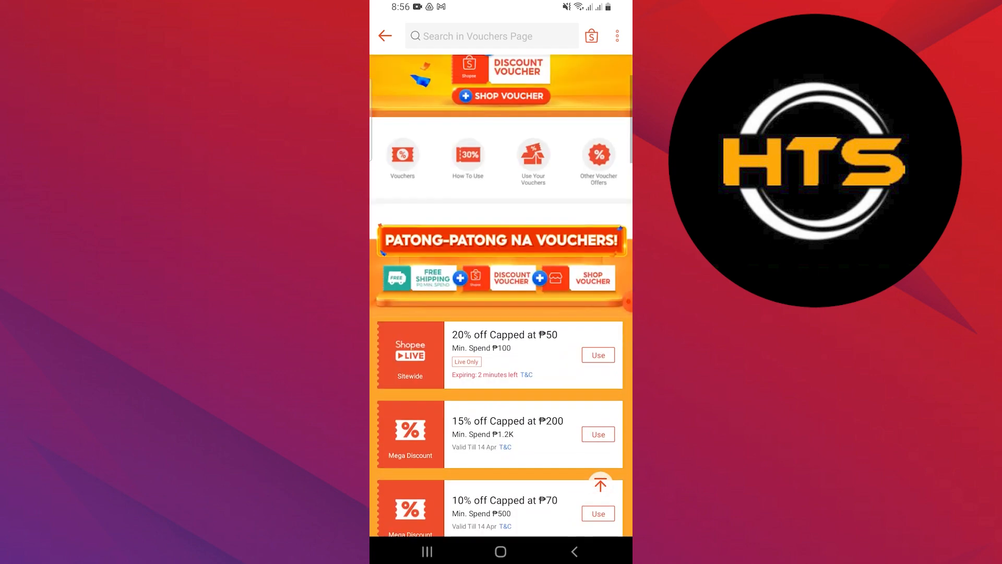